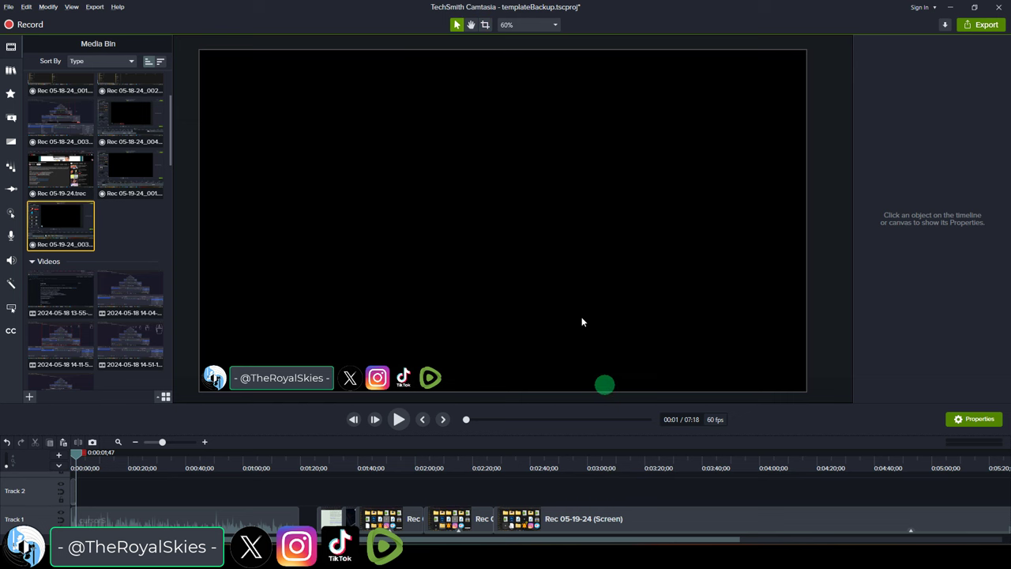
Download the Cursor Highlighter 2.2 .ahk script in Firefox
drag(604, 385, 468, 231)
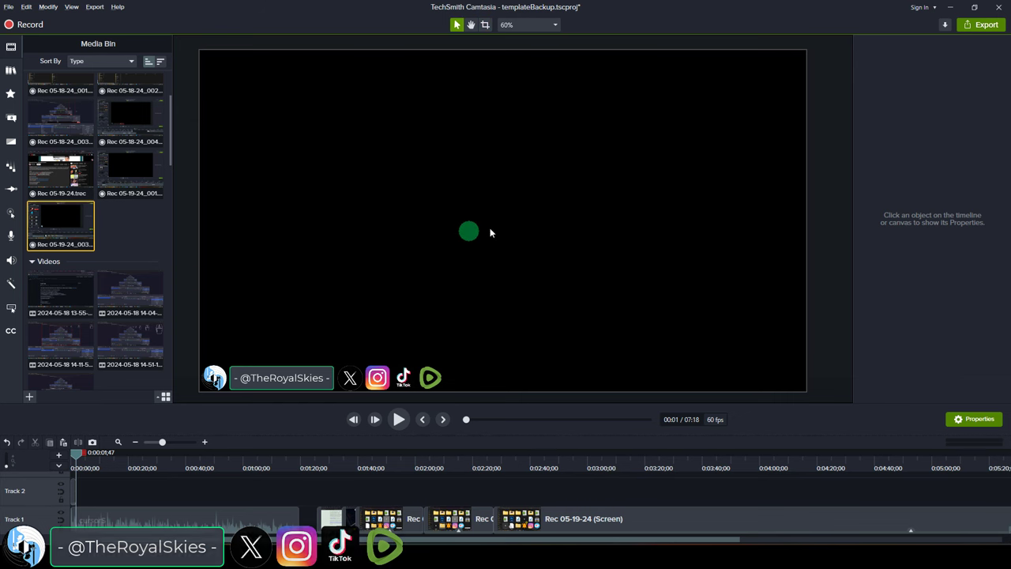
drag(469, 231, 821, 209)
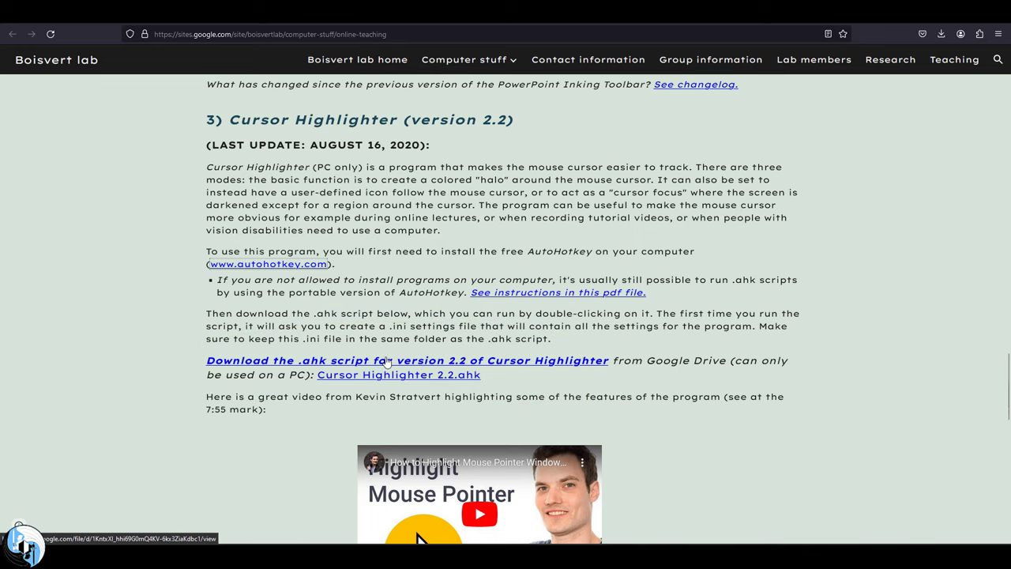
click(268, 264)
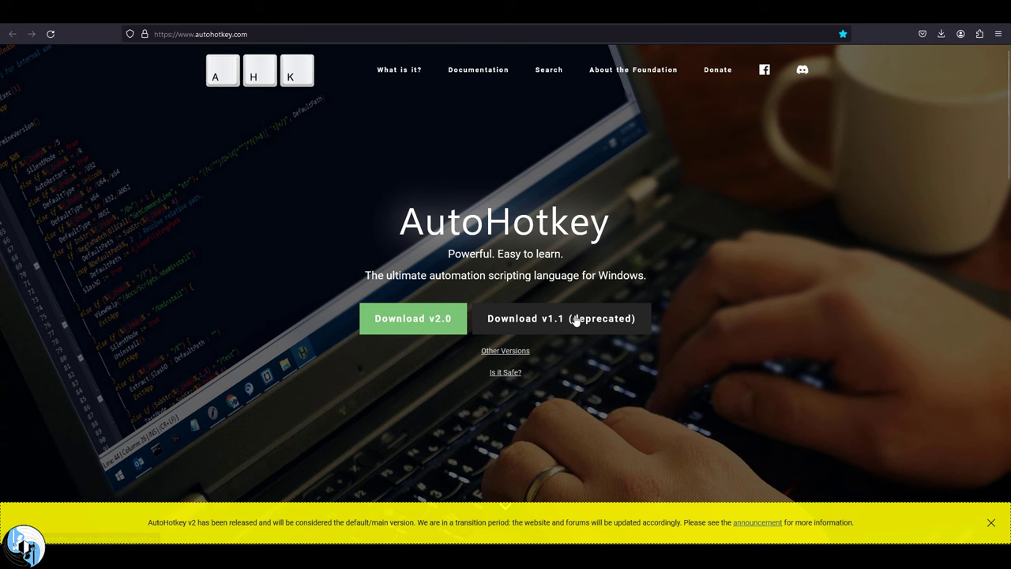
Download the AutoHotkey v1.1.37.02 installer and run its Express Installation
click(561, 318)
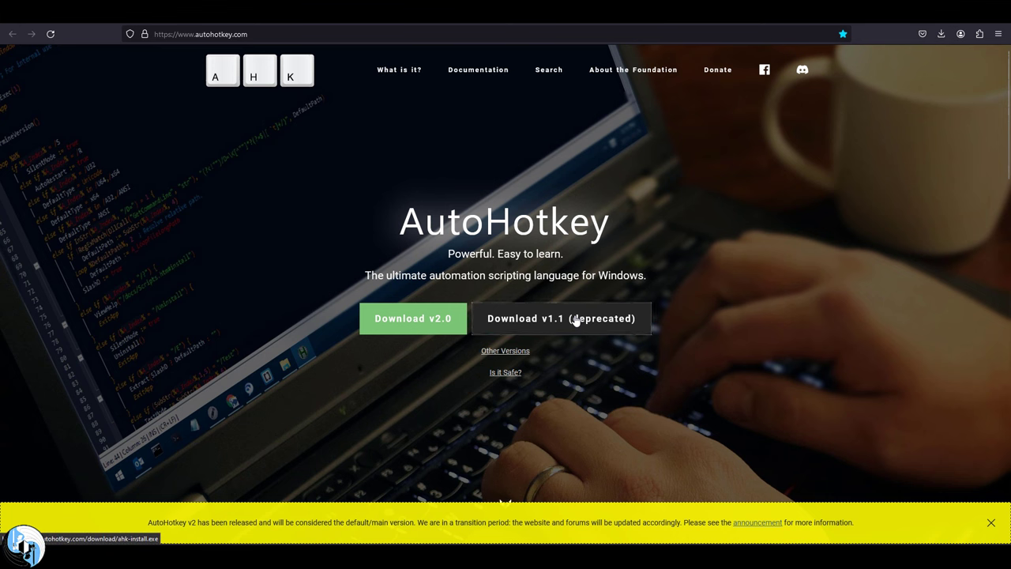
click(941, 34)
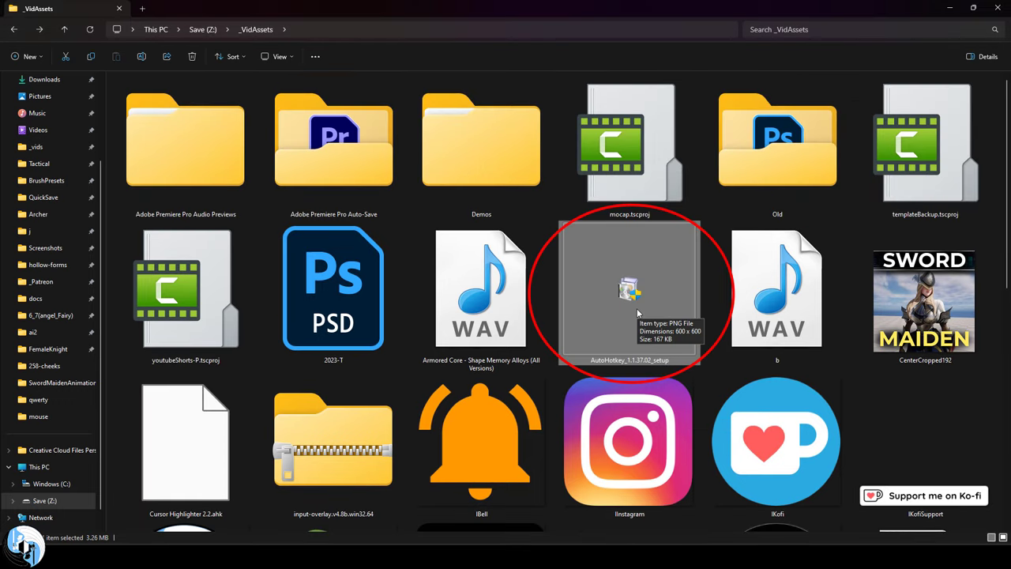
double_click(630, 288)
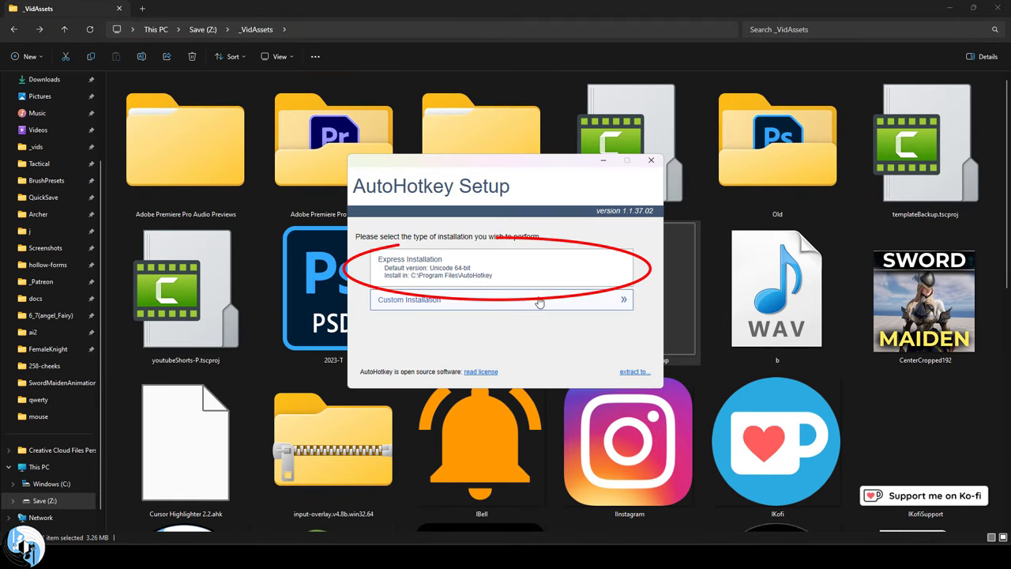
click(502, 267)
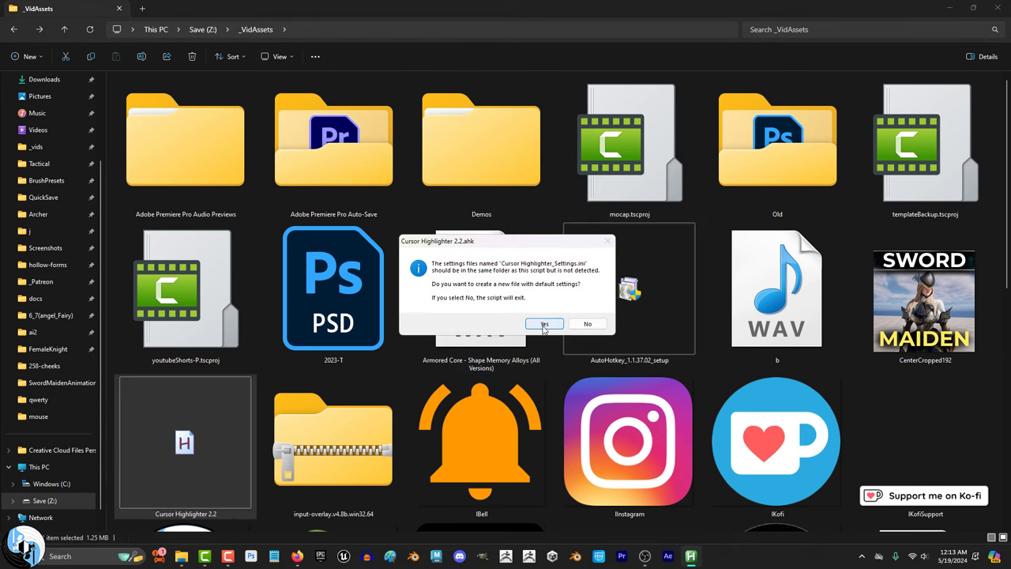
Create the default settings file and adjust highlight size, opacity and left-click highlight size
click(544, 324)
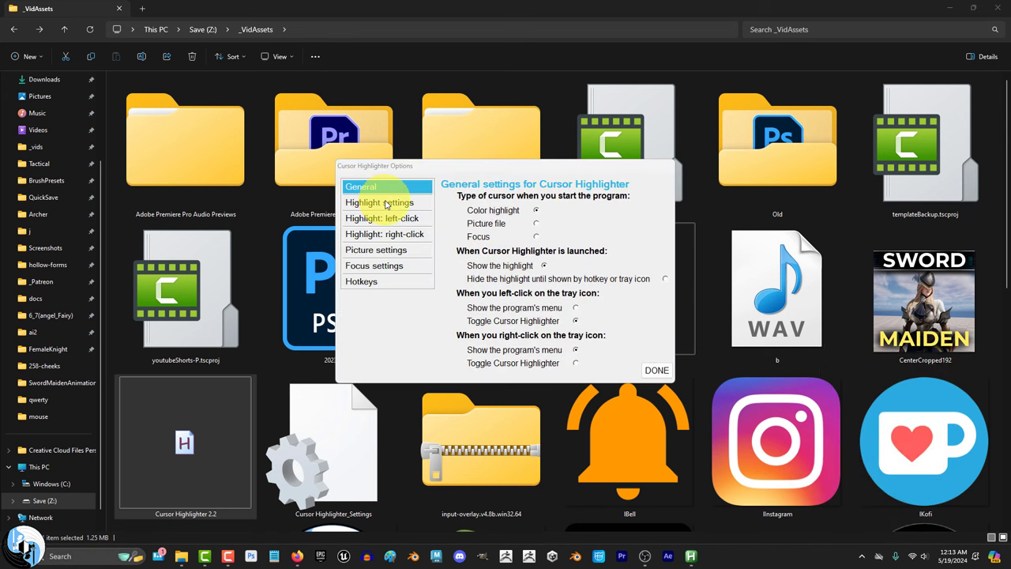
click(379, 202)
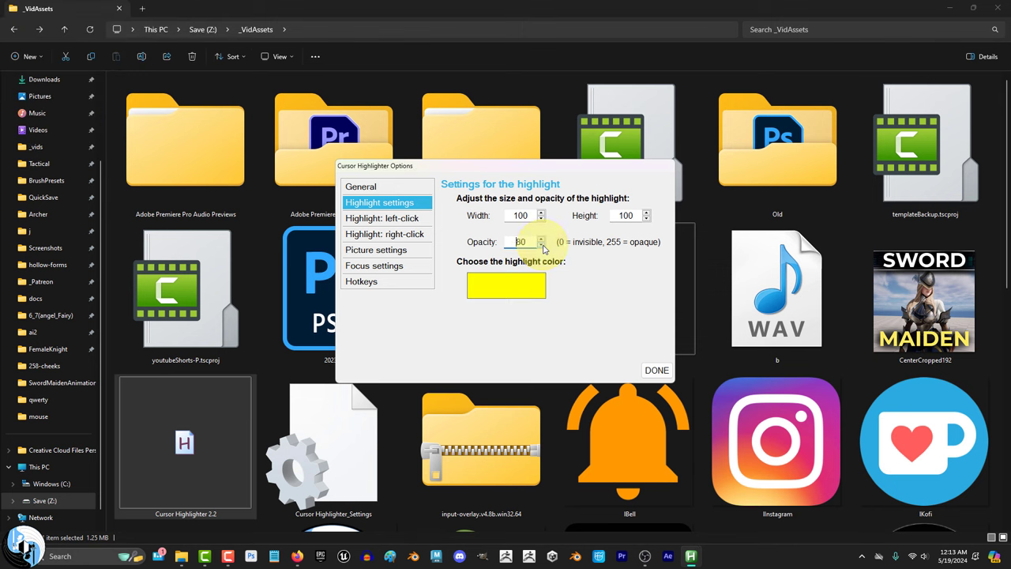
click(382, 218)
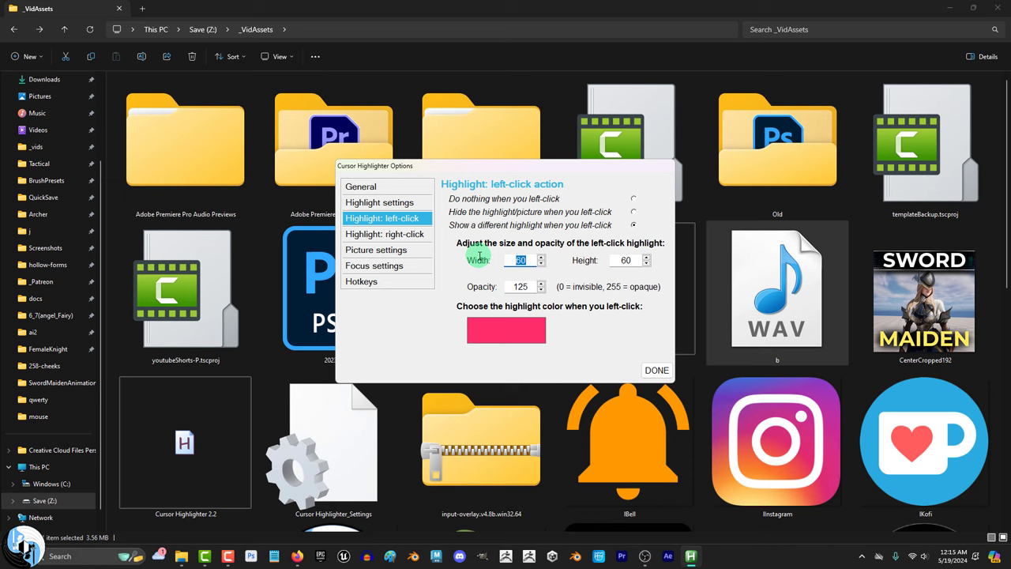
click(385, 233)
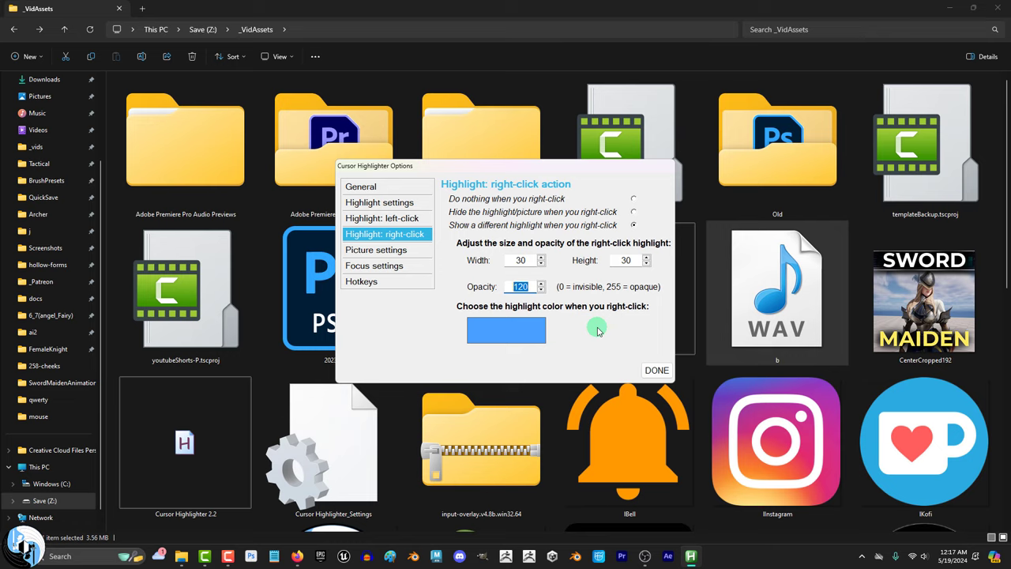
click(361, 282)
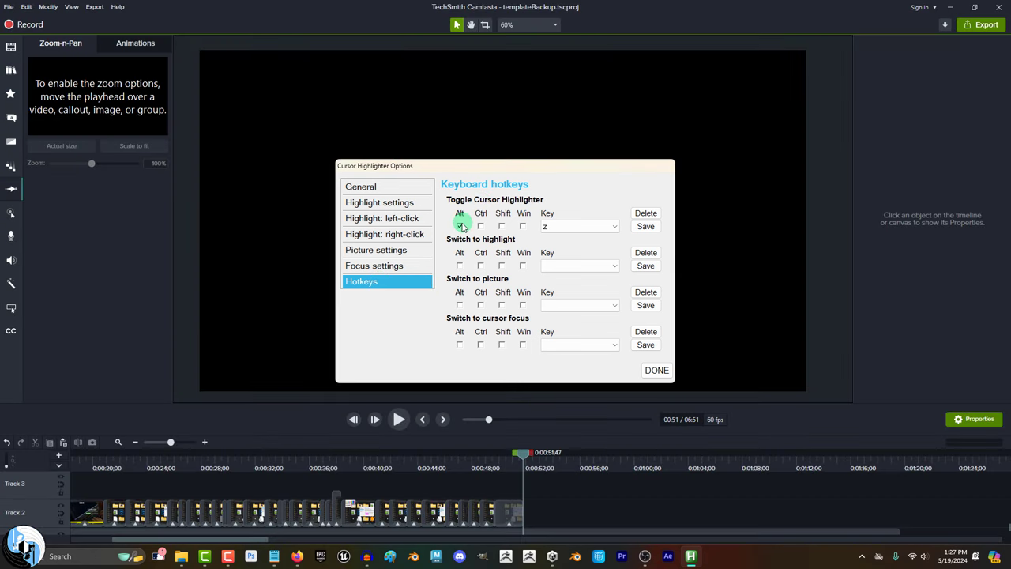
Save Alt+Z as the toggle hotkey and close the Unity Hub window
click(459, 226)
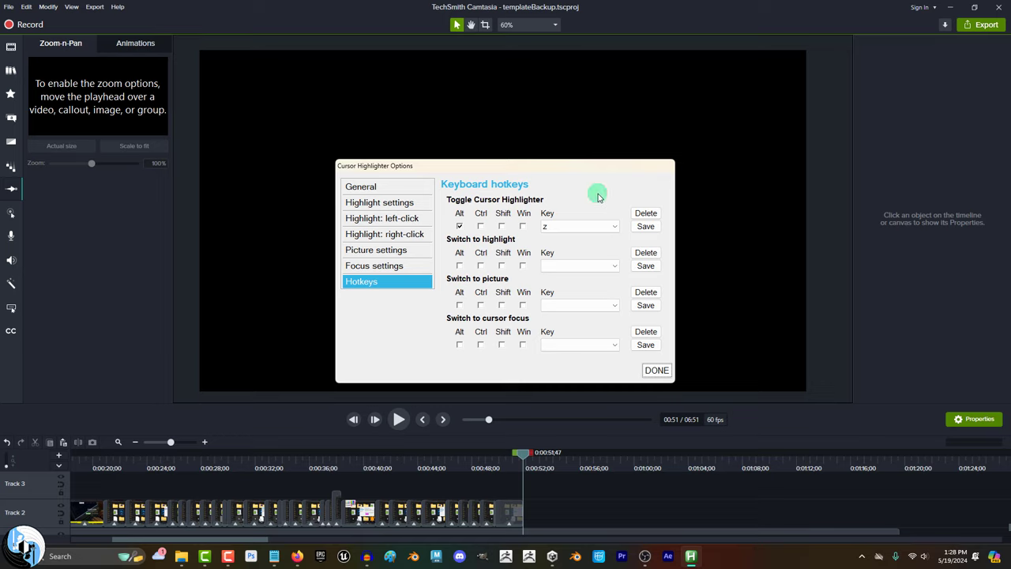
click(657, 369)
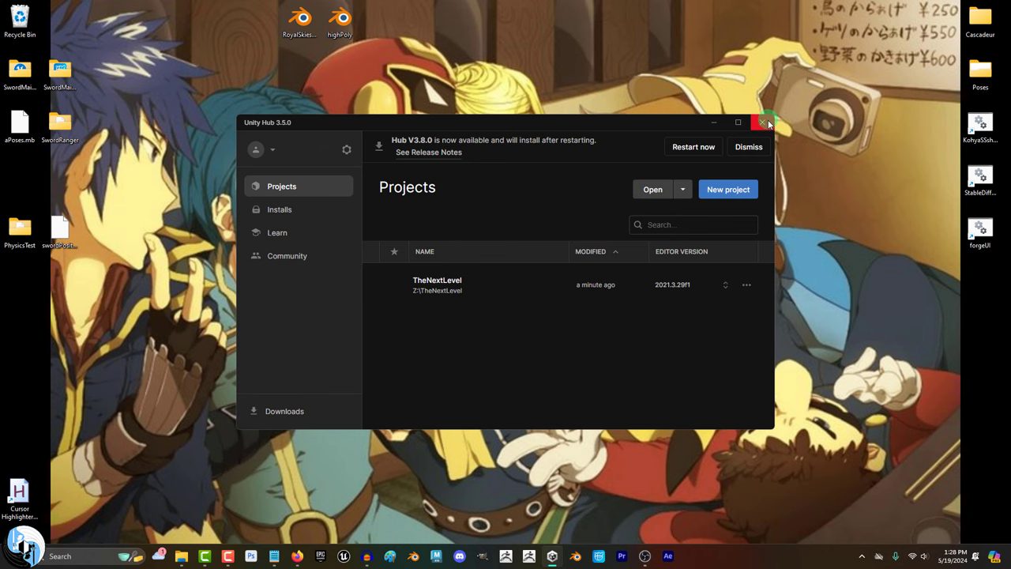
click(766, 122)
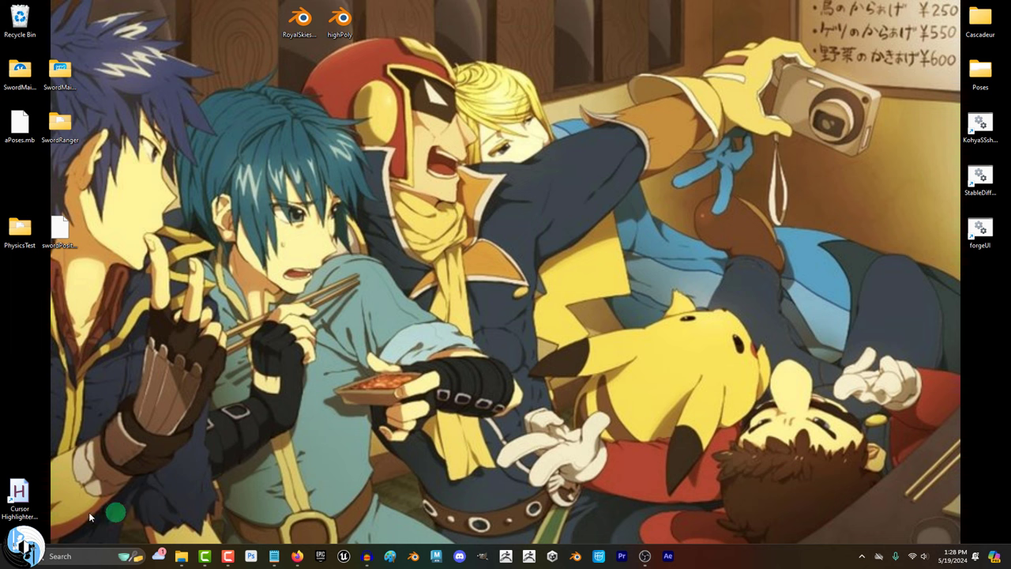